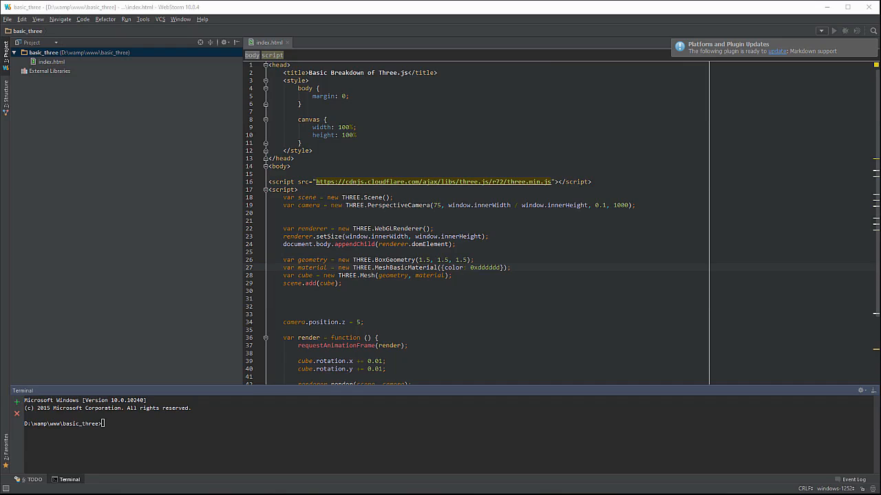
{"action": "mouse_move", "coordinate": [168, 114]}
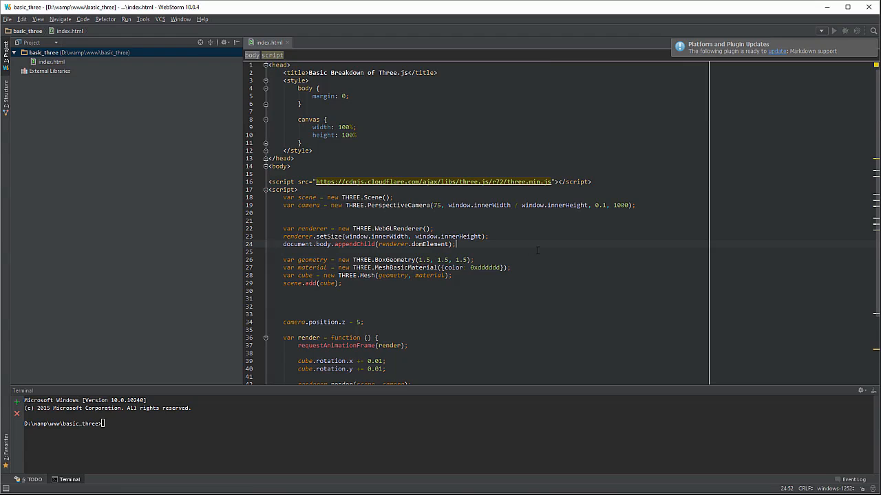
Start a new line below the renderer setup for the light declaration
{"action": "key", "text": "enter"}
{"action": "type", "text": "var ligh"}
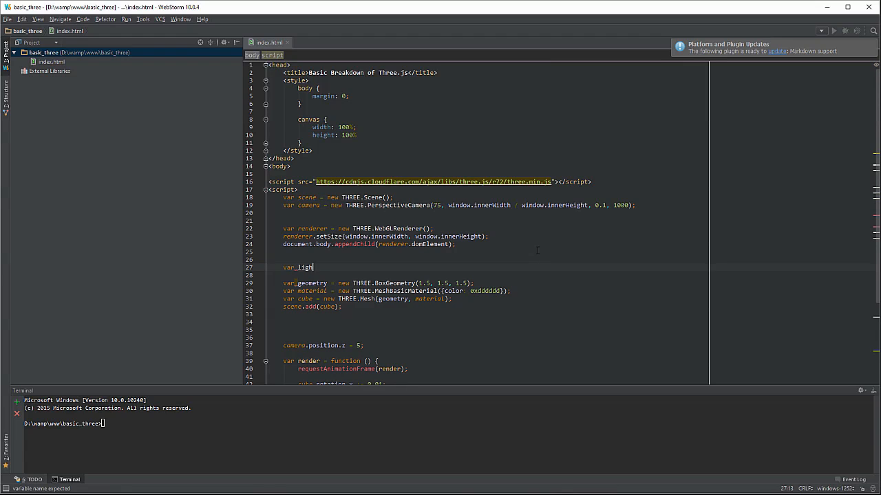
Declare the light as new THREE.PointLight(0xff0000, 5, 8.5), dismissing a disk cleanup alert along the way
{"action": "type", "text": "= new THREE."}
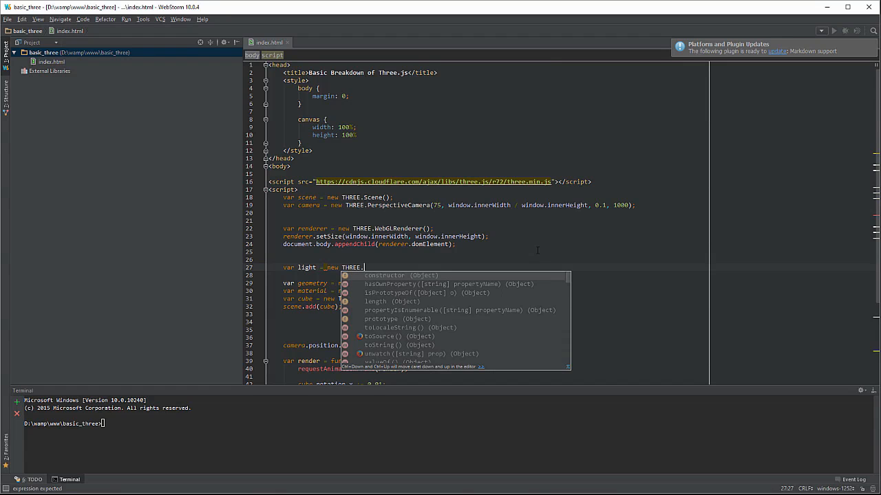
{"action": "type", "text": "PointLight"}
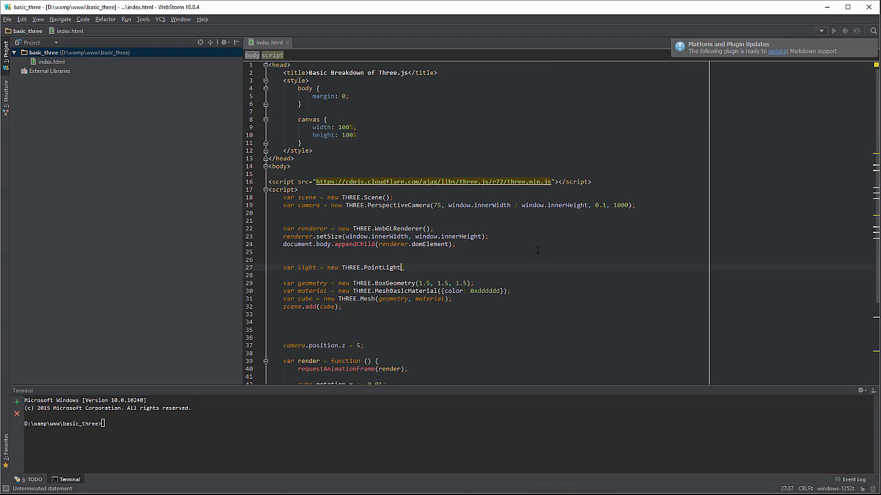
{"action": "type", "text": "()"}
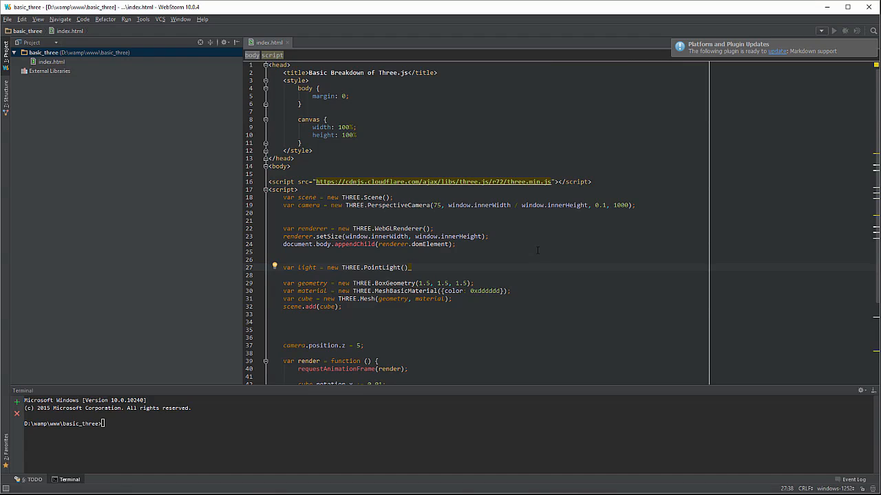
{"action": "type", "text": "0xFF"}
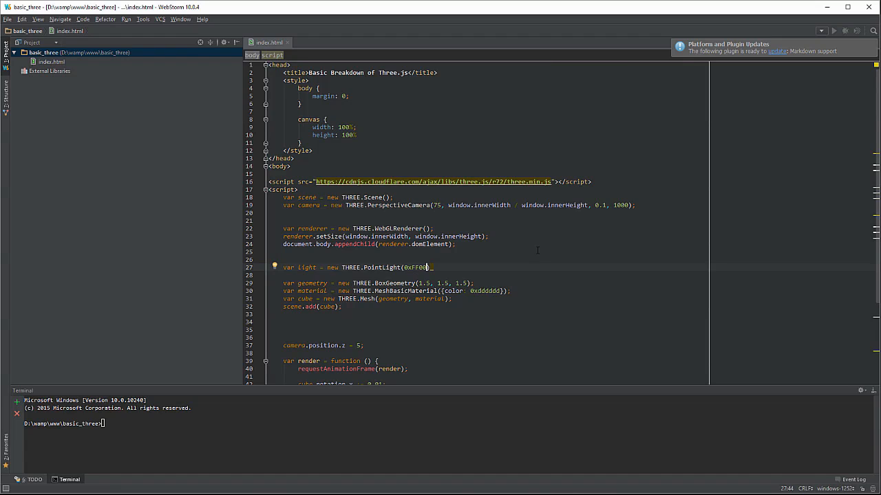
{"action": "type", "text": "00)"}
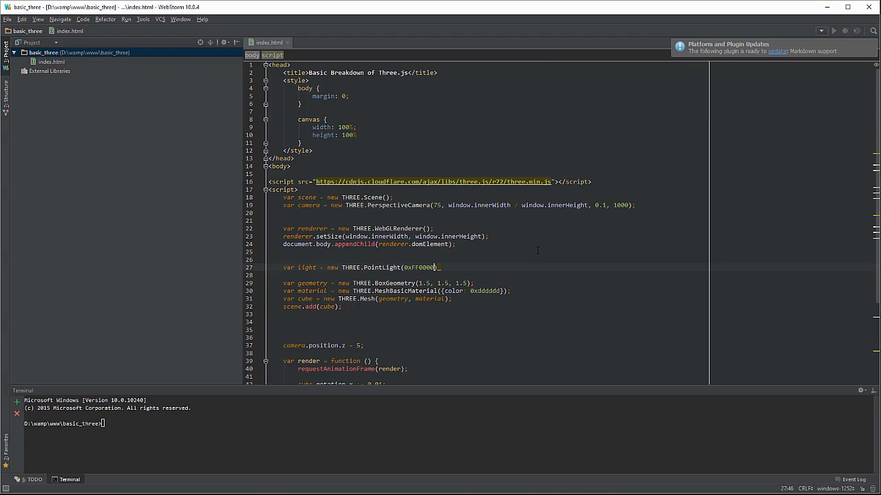
{"action": "type", "text": ","}
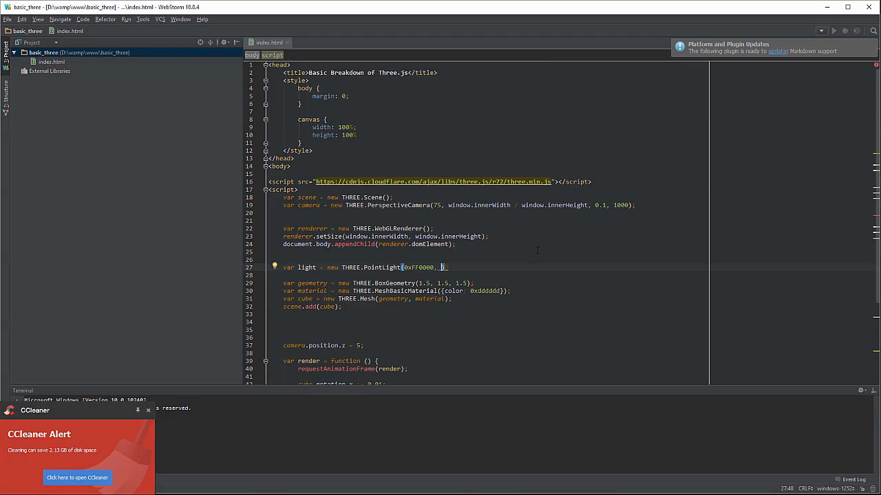
{"action": "left_click", "coordinate": [149, 410]}
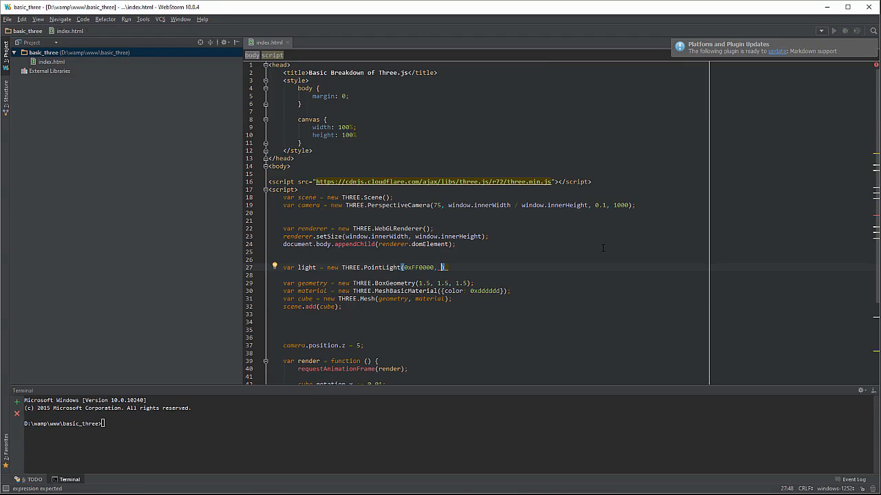
{"action": "mouse_move", "coordinate": [556, 226]}
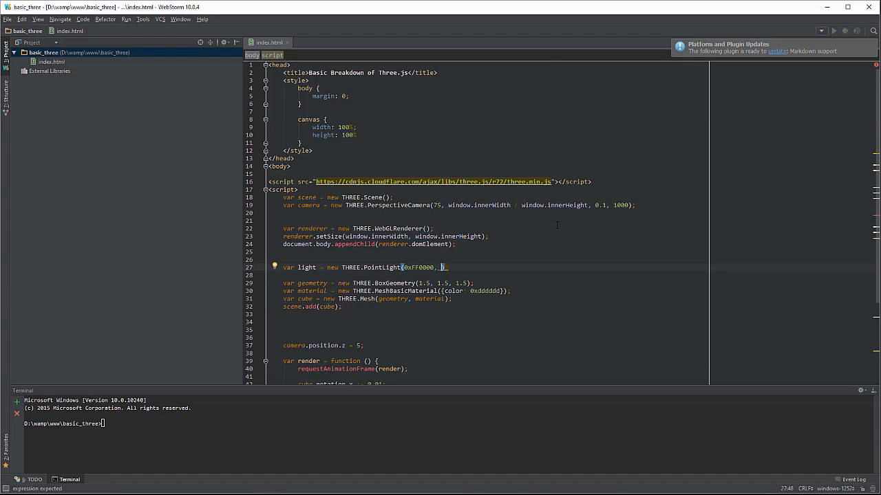
{"action": "type", "text": "5,"}
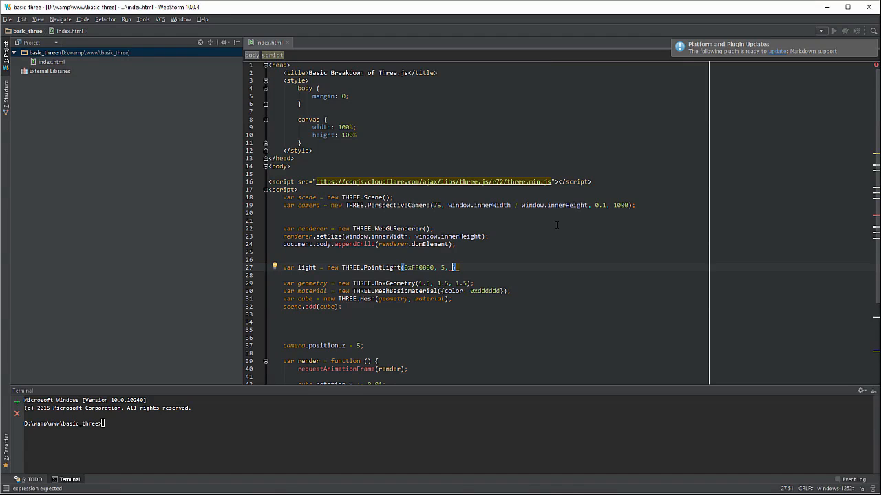
{"action": "type", "text": "8.5"}
{"action": "left_click", "coordinate": [476, 275]}
{"action": "type", "text": "light."}
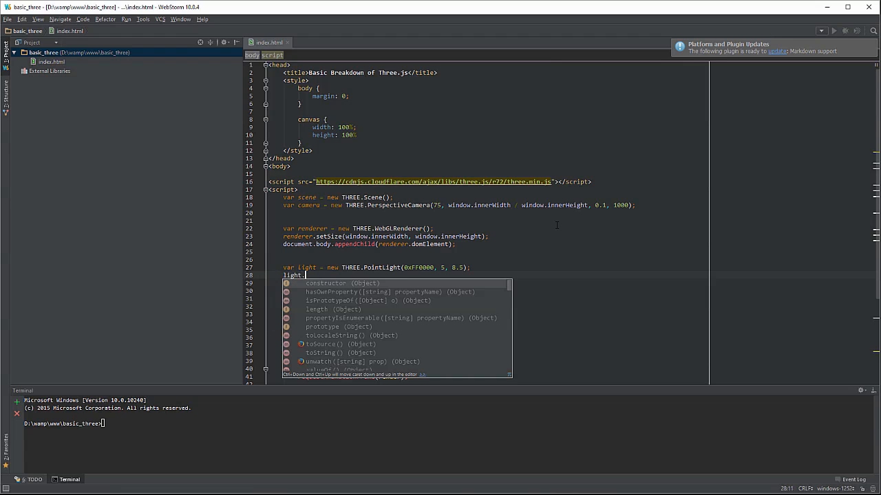
Position the light with light.position.set(4, 6, 6) and start a new line
{"action": "type", "text": "position"}
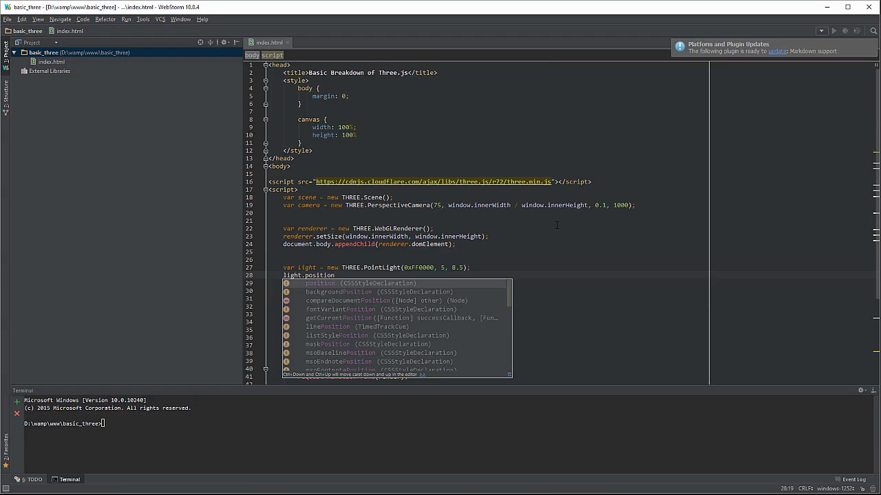
{"action": "type", "text": ".set"}
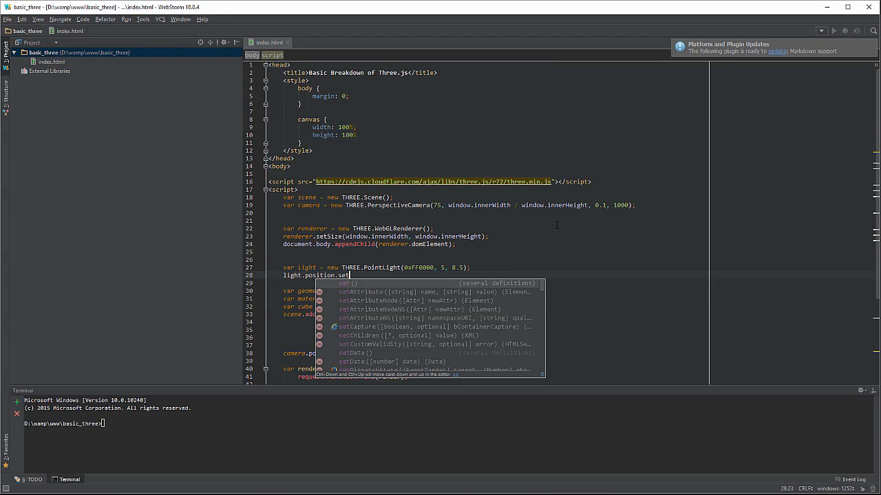
{"action": "type", "text": "()"}
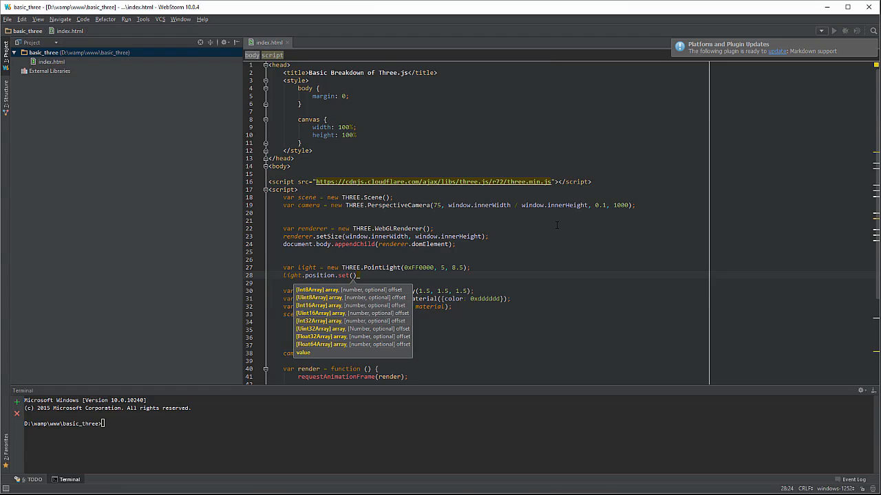
{"action": "type", "text": "4,4"}
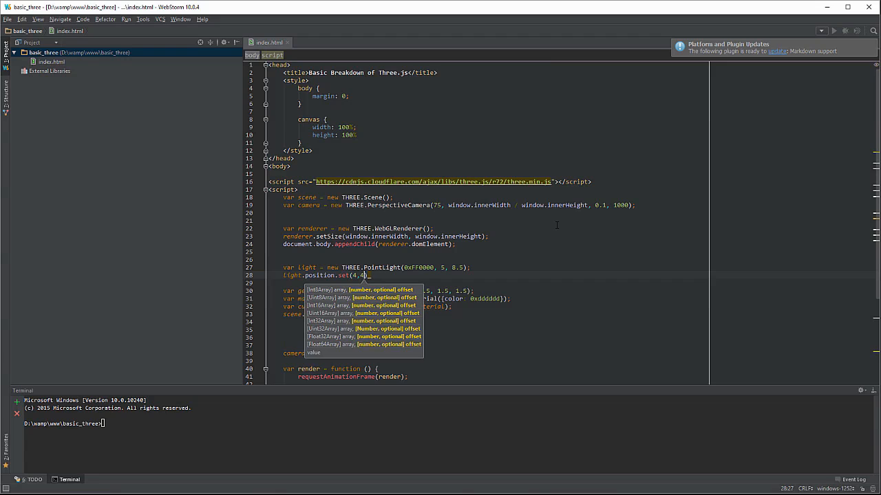
{"action": "type", "text": ", 6)"}
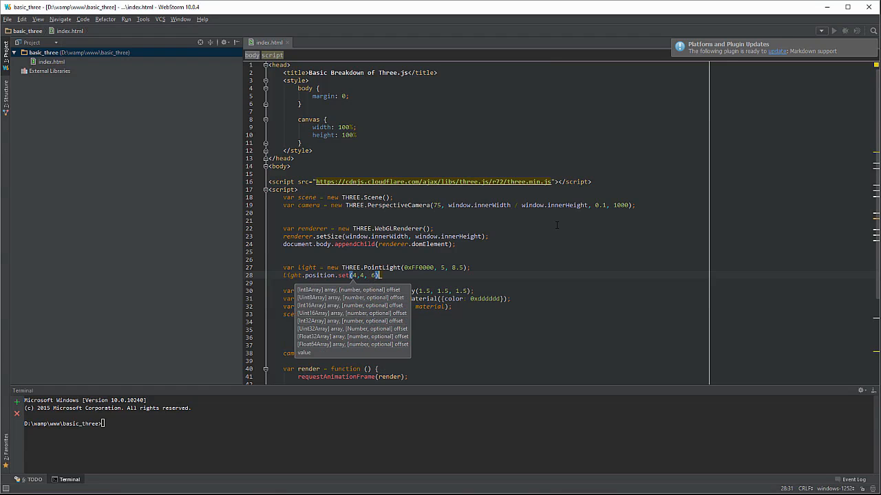
{"action": "key", "text": "Backspace"}
{"action": "type", "text": "sce"}
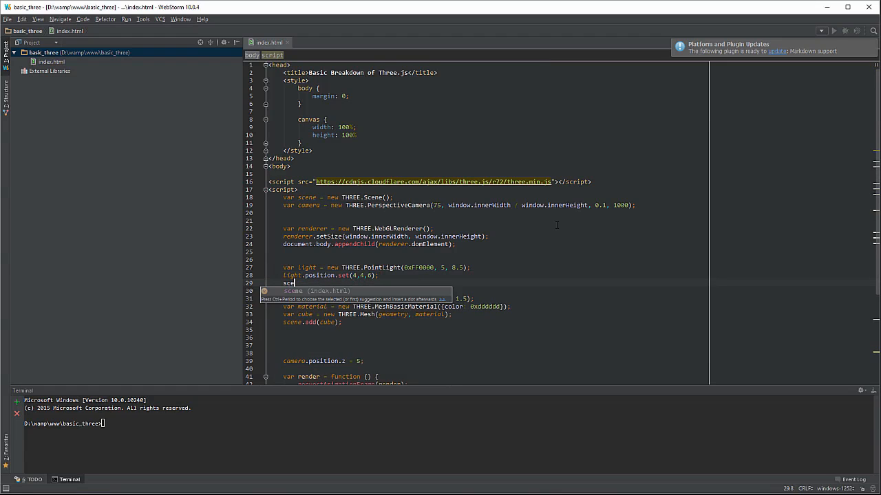
Add the light to the scene with scene.add(light)
{"action": "type", "text": ".ad"}
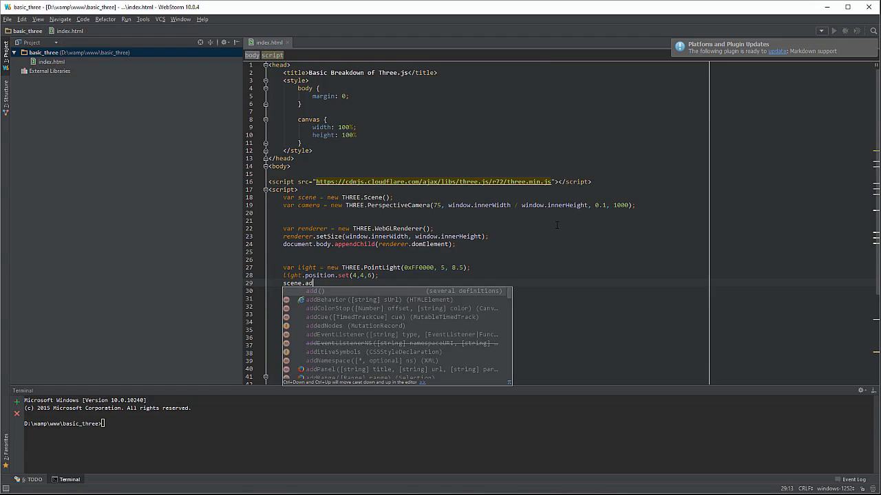
{"action": "left_click", "coordinate": [312, 292]}
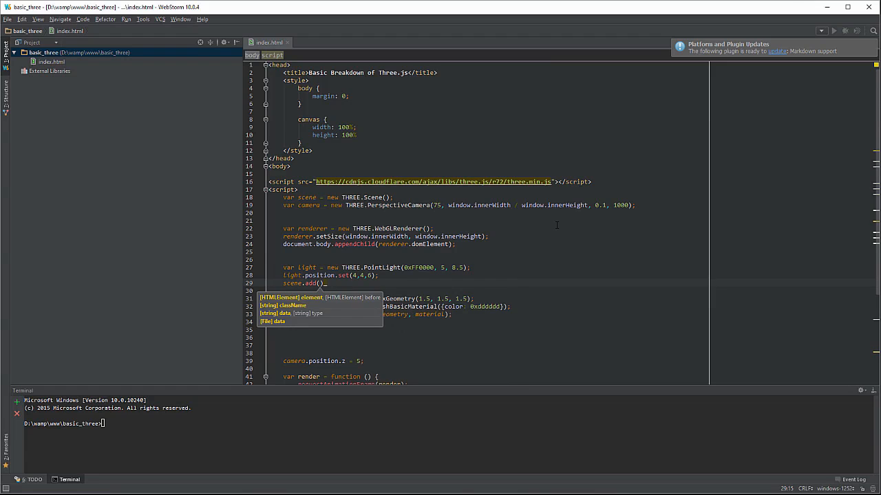
{"action": "type", "text": "light"}
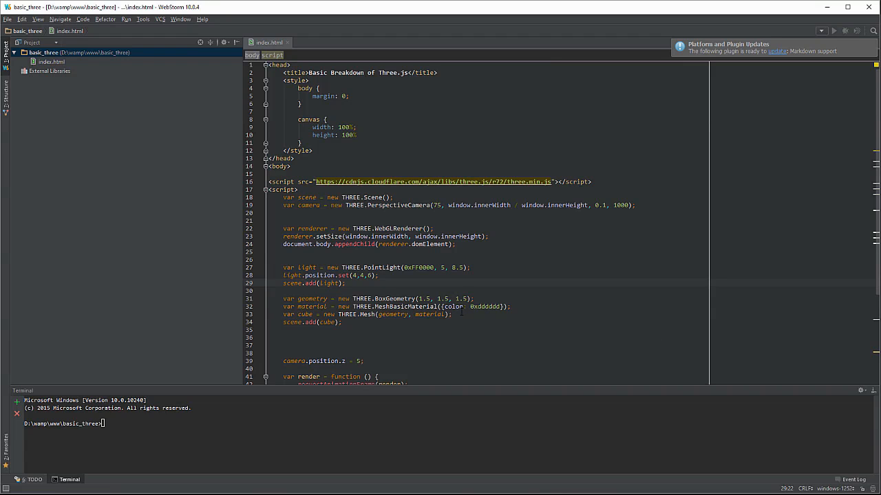
Run http-server -p777 in the terminal and head to localhost in Firefox
{"action": "scroll", "scroll_direction": "down", "scroll_amount": 3}
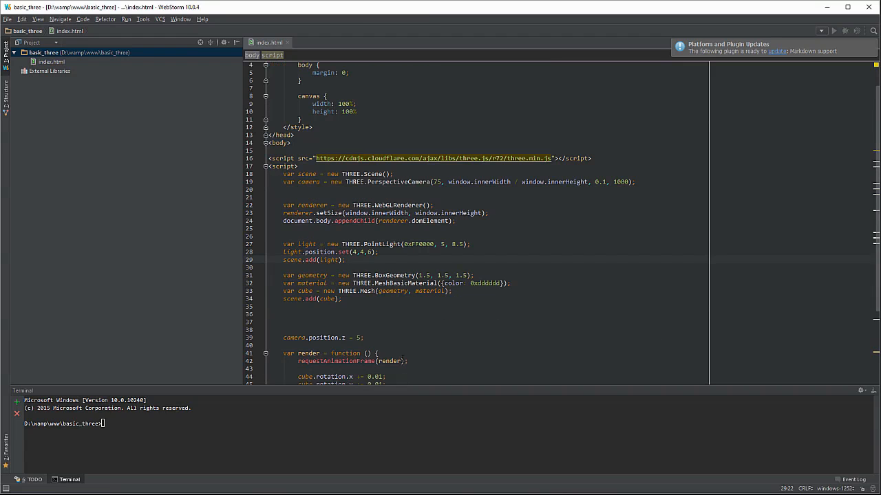
{"action": "scroll", "scroll_direction": "up", "scroll_amount": 3}
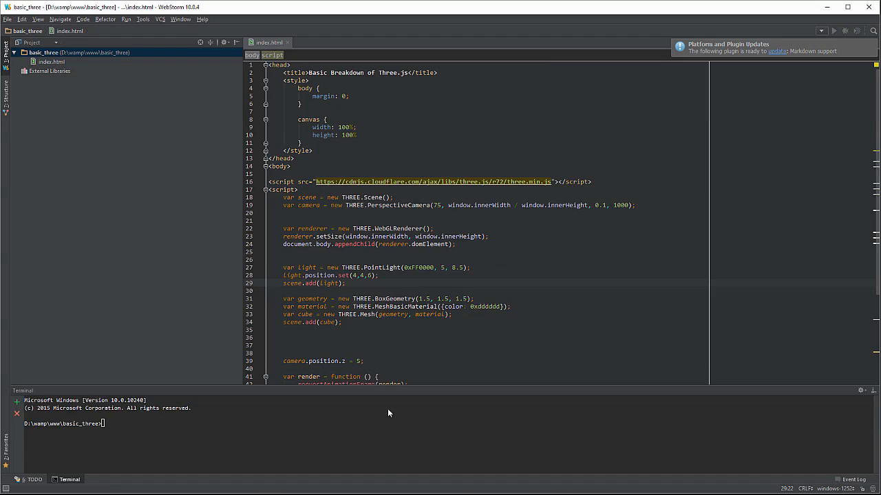
{"action": "type", "text": "http-server"}
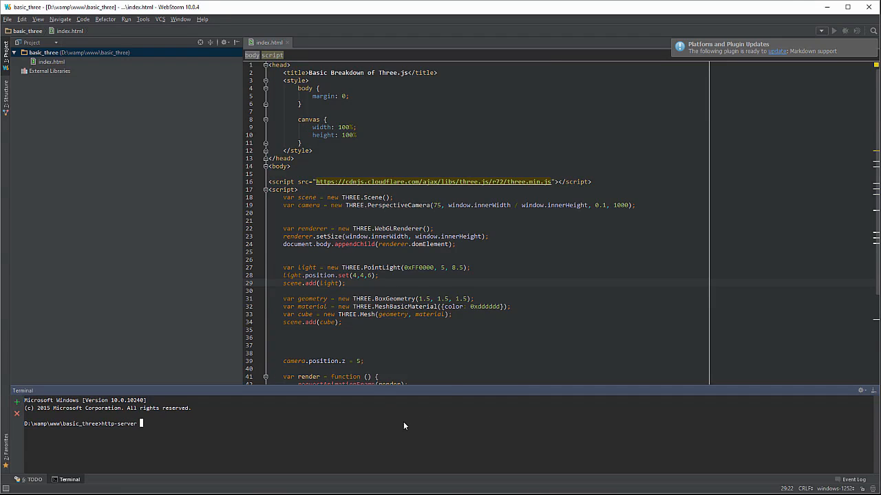
{"action": "type", "text": "-p777"}
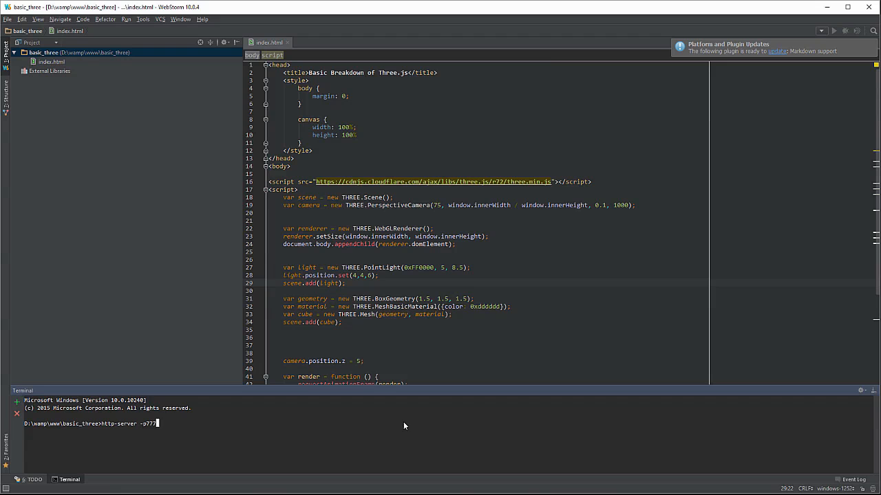
{"action": "key", "text": "Return"}
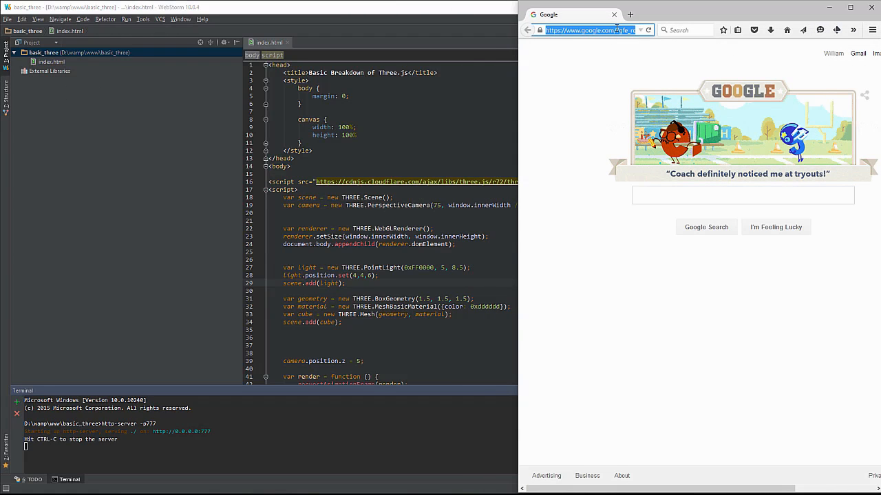
{"action": "type", "text": "localhost!"}
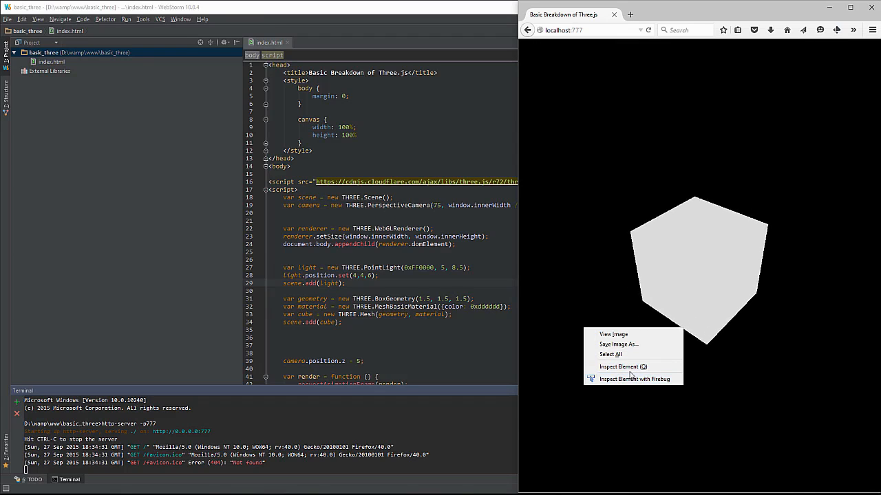
Inspect the page and evaluate the scene variable in the Firefox console
{"action": "left_click", "coordinate": [621, 366]}
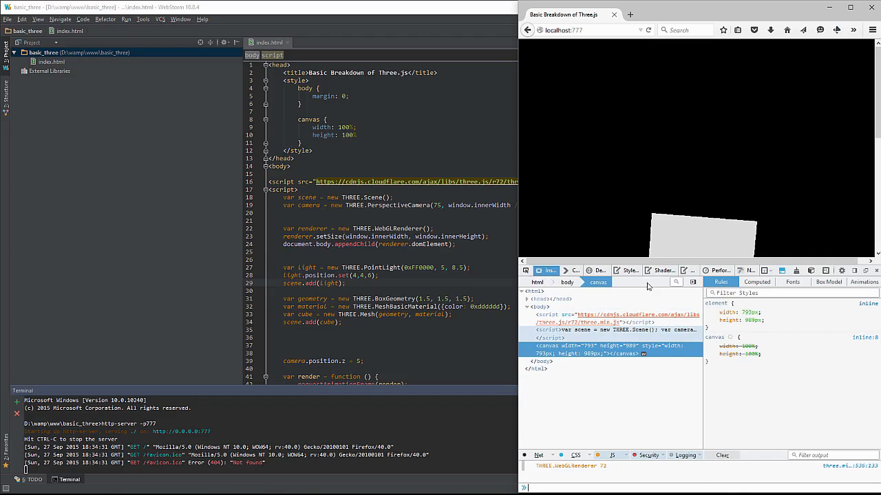
{"action": "left_click", "coordinate": [575, 270]}
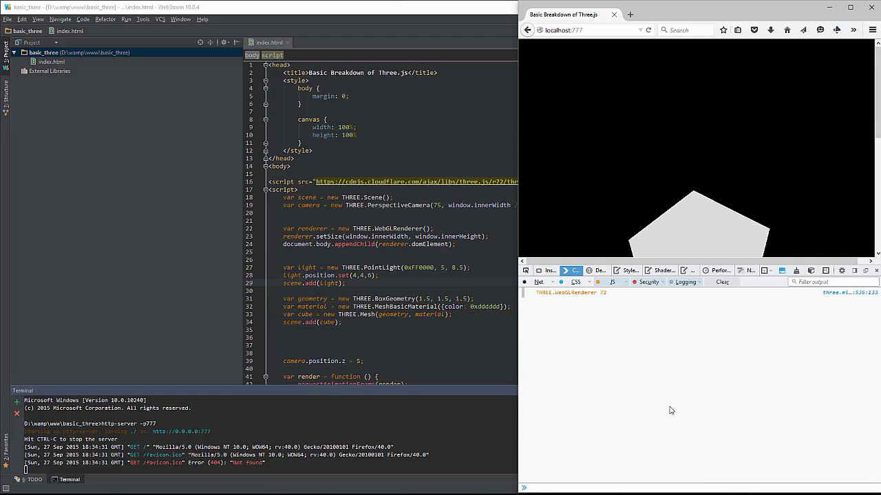
{"action": "type", "text": "scer"}
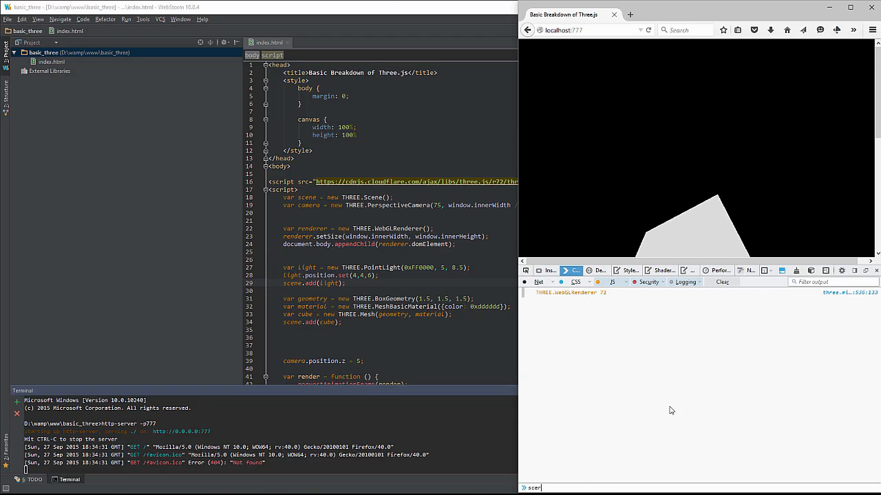
{"action": "key", "text": "Return"}
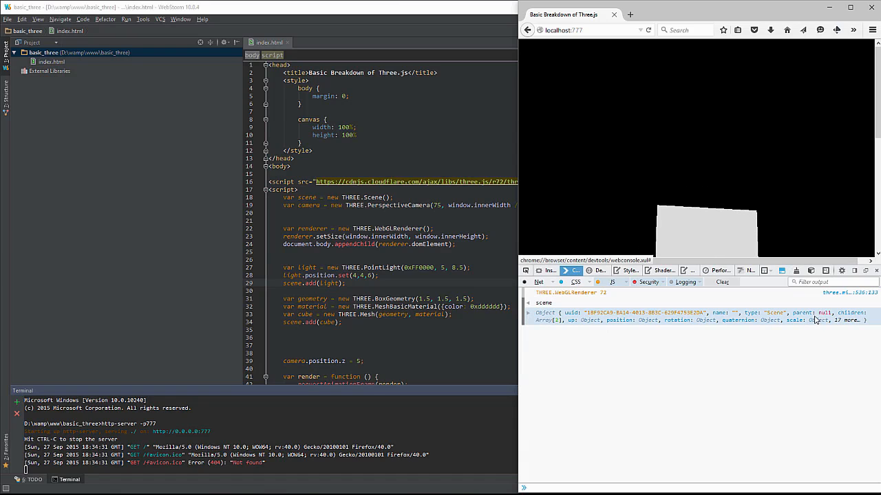
Expand the logged scene object and drill into its first child's children
{"action": "left_click", "coordinate": [528, 313]}
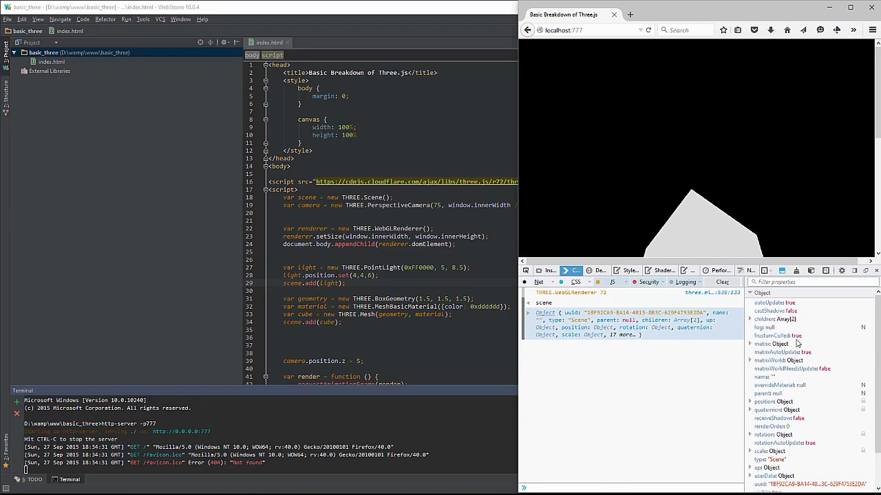
{"action": "scroll", "scroll_direction": "down", "scroll_amount": 3}
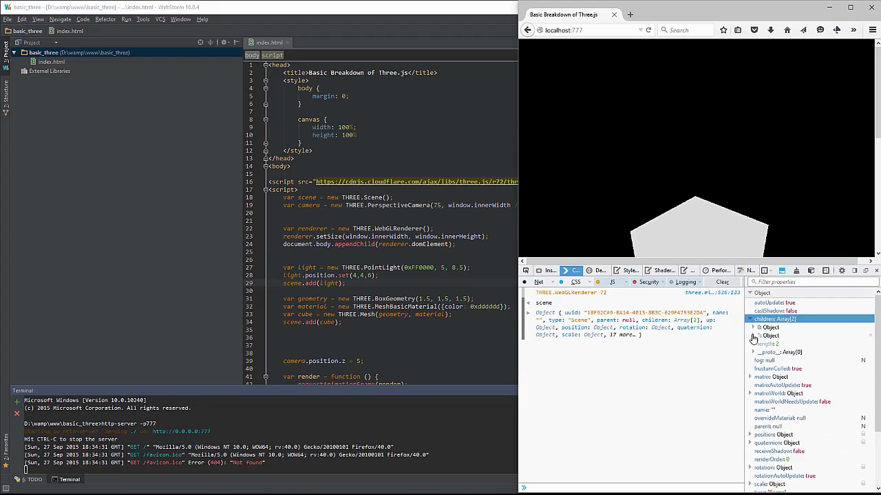
{"action": "left_click", "coordinate": [748, 335]}
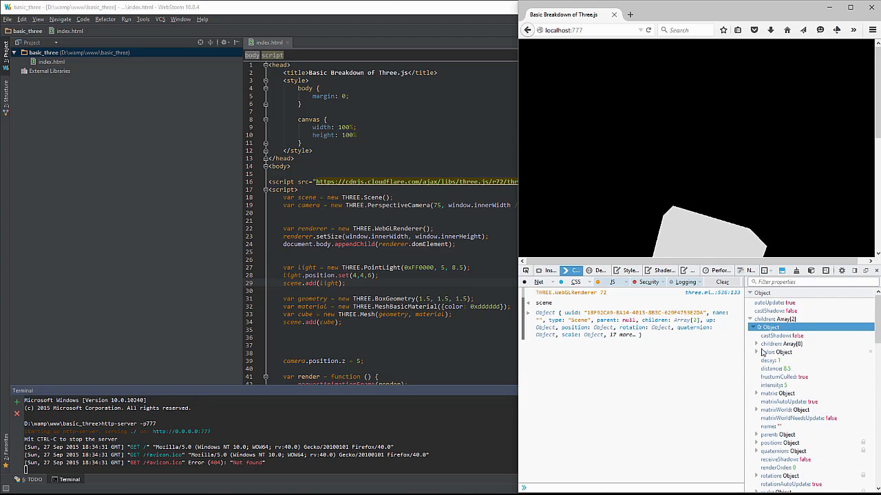
{"action": "left_click", "coordinate": [757, 344]}
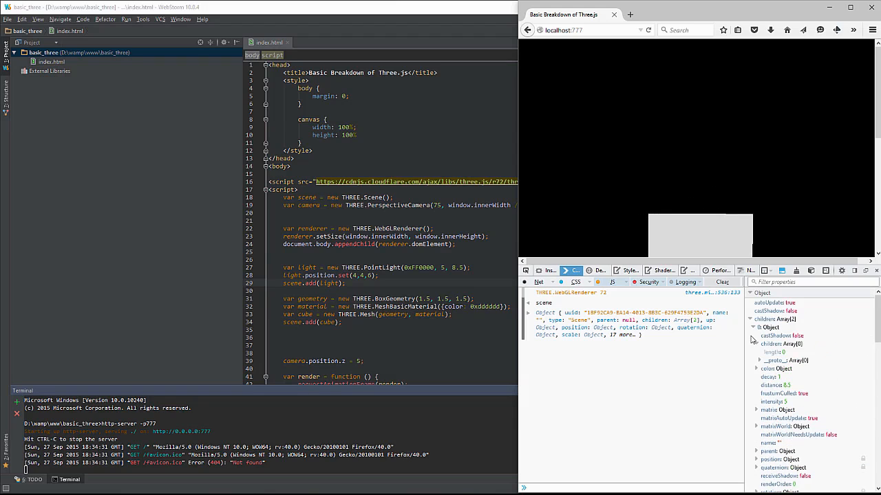
{"action": "left_click", "coordinate": [758, 336]}
{"action": "type", "text": "Phong"}
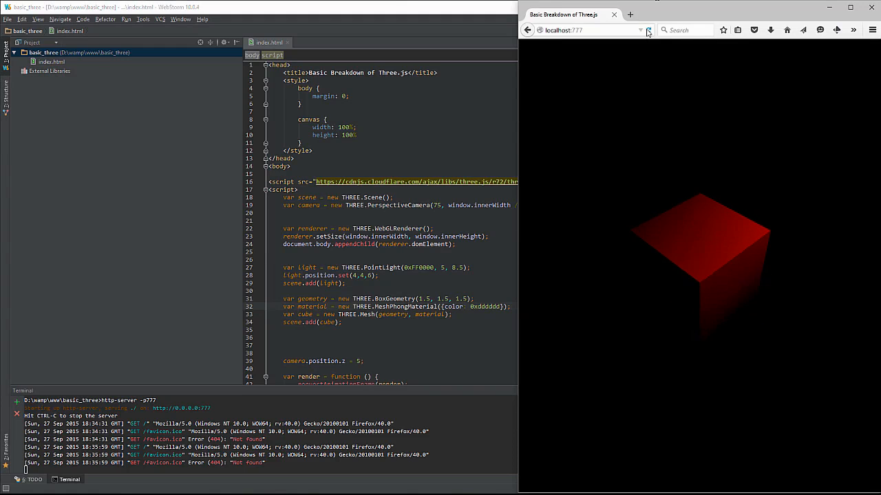
Reload the Firefox preview to see the cube shaded red by the point light
{"action": "left_click", "coordinate": [646, 30]}
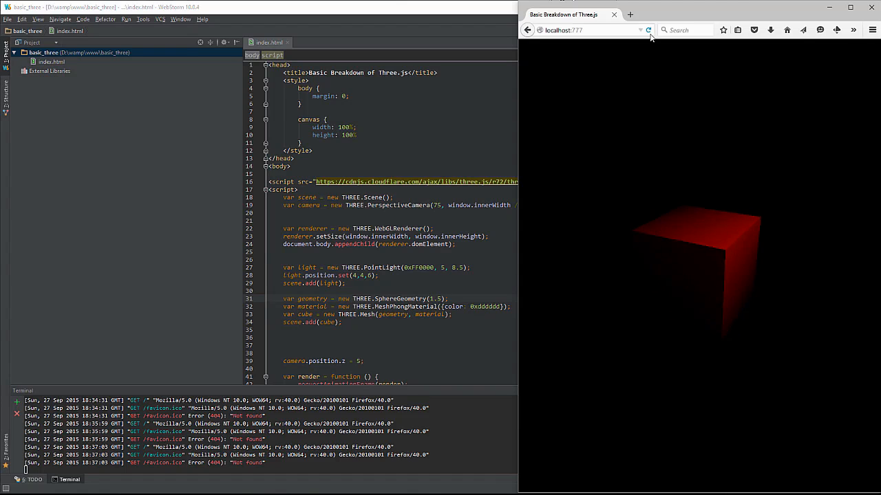
Reload the preview and set the sphere's segment count to 20 in SphereGeometry
{"action": "left_click", "coordinate": [647, 30]}
{"action": "type", "text": ", "}
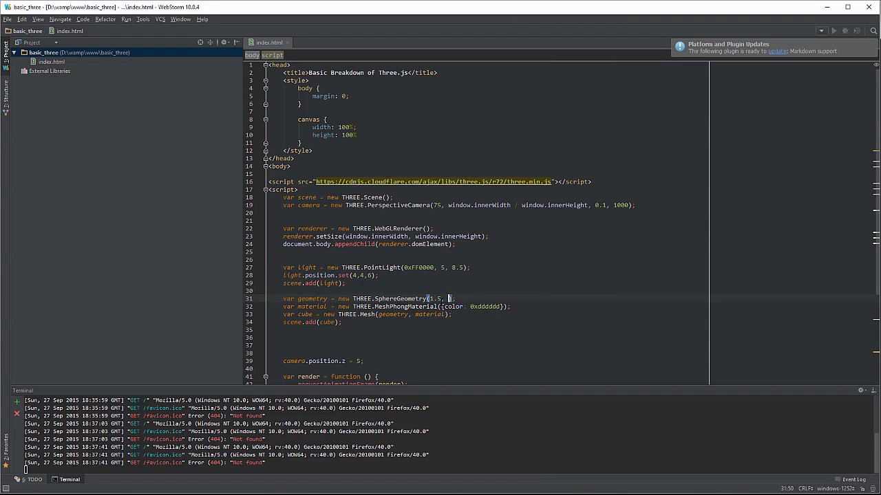
{"action": "type", "text": "20, 20"}
{"action": "left_click", "coordinate": [396, 307]}
{"action": "type", "text": "Lambert"}
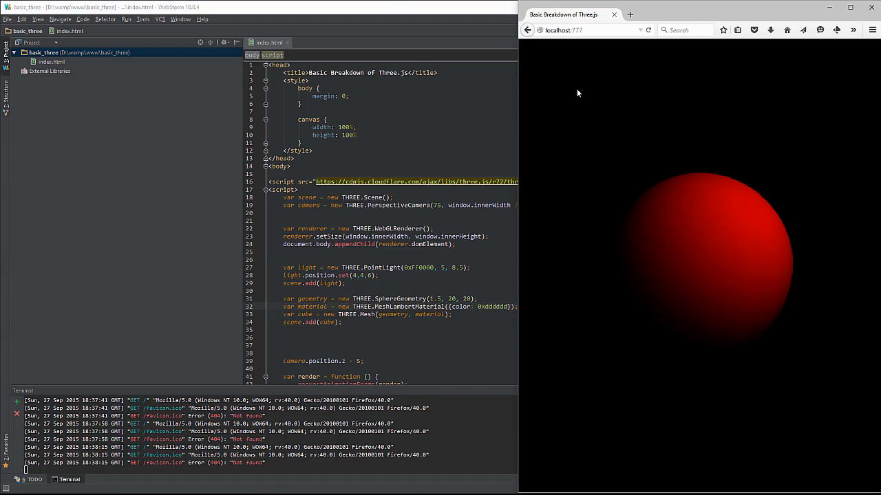
{"action": "mouse_move", "coordinate": [763, 303]}
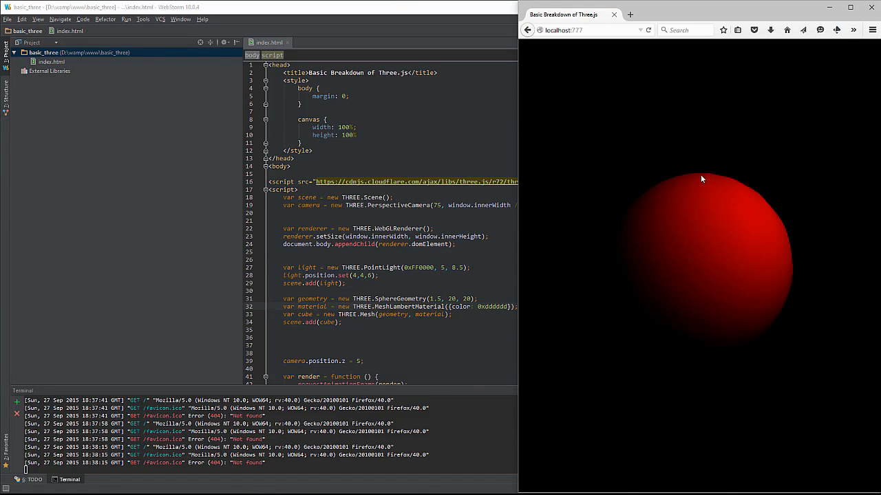
{"action": "mouse_move", "coordinate": [677, 193]}
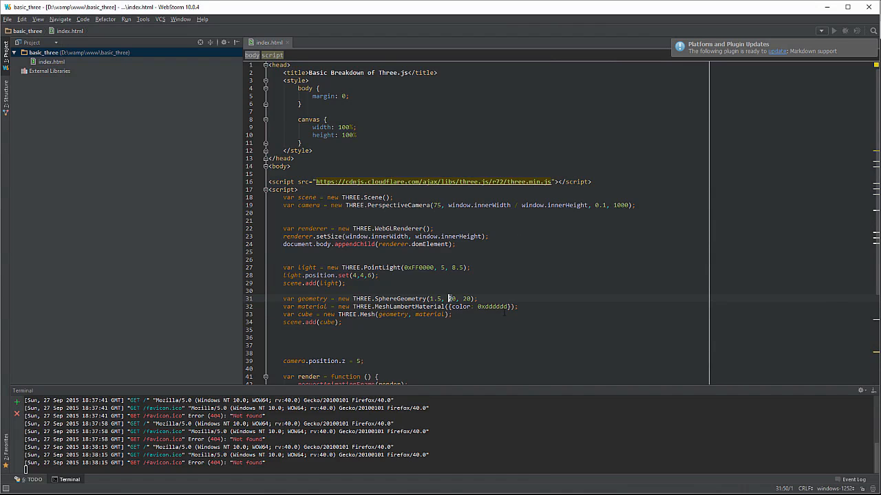
Set the sphere's segments to 40, reload the smoother sphere, then start editing the width-segment value again
{"action": "type", "text": "40"}
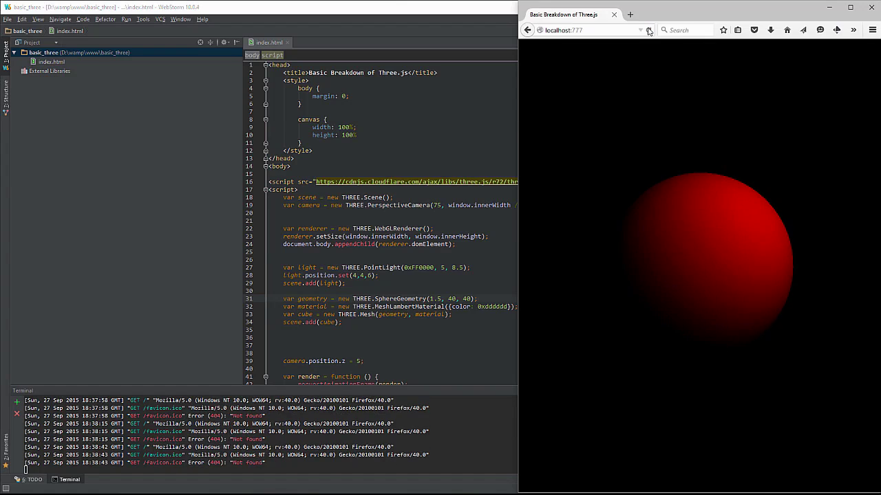
{"action": "left_click", "coordinate": [647, 30]}
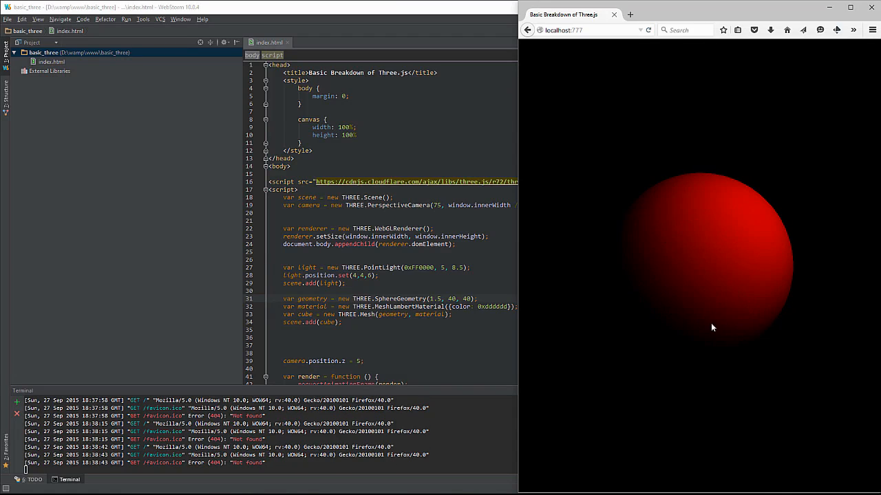
{"action": "left_click", "coordinate": [614, 14]}
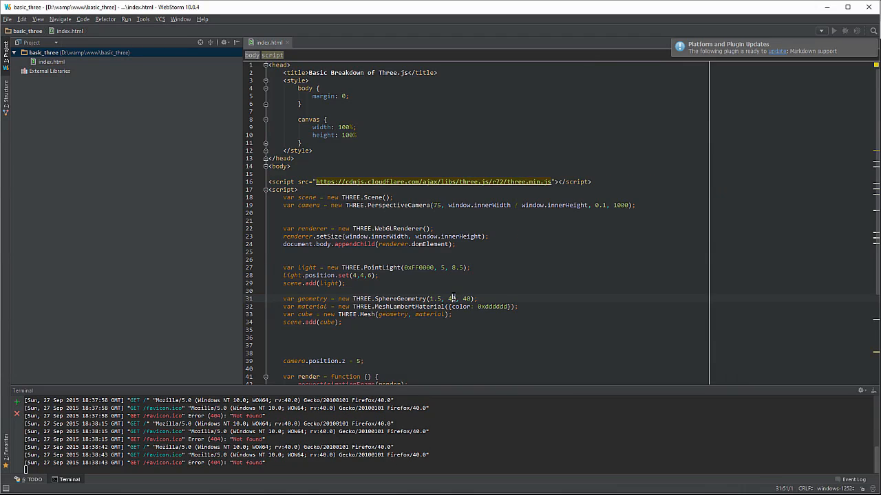
{"action": "double_click", "coordinate": [452, 298]}
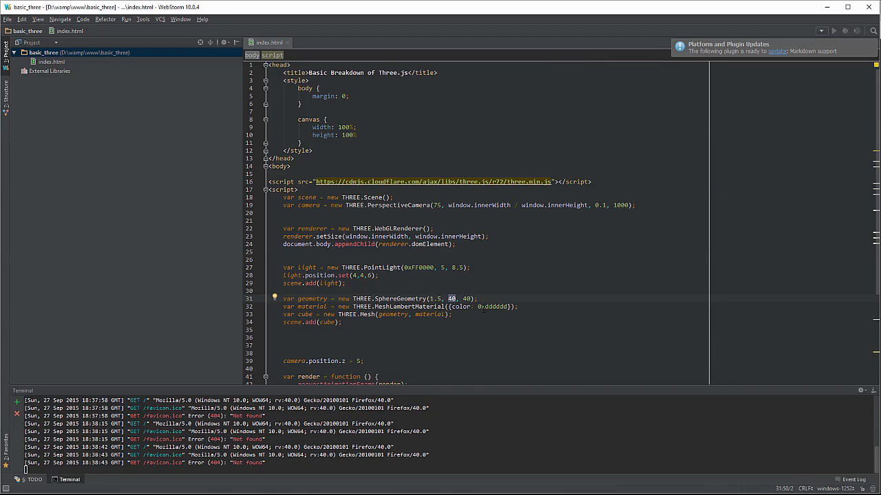
{"action": "type", "text": "22"}
{"action": "left_click", "coordinate": [395, 307]}
{"action": "type", "text": "Phong"}
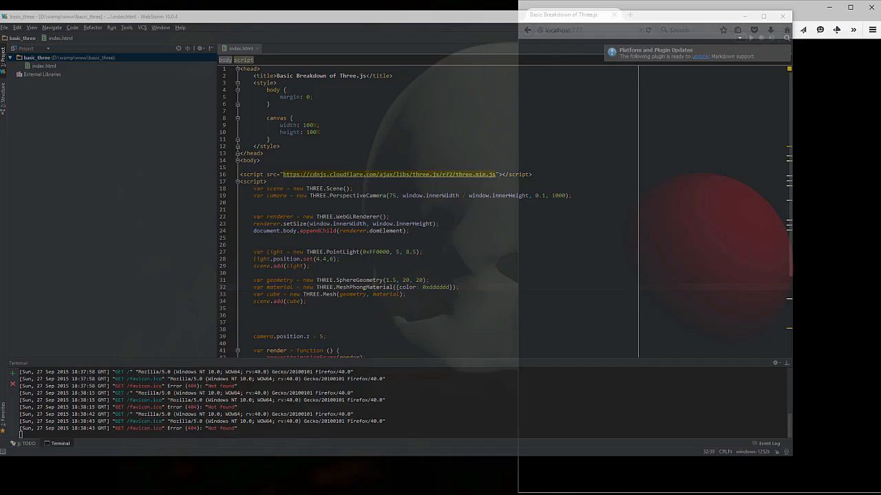
Reload the preview to see the glossy red Phong sphere with its highlight
{"action": "left_click", "coordinate": [650, 30]}
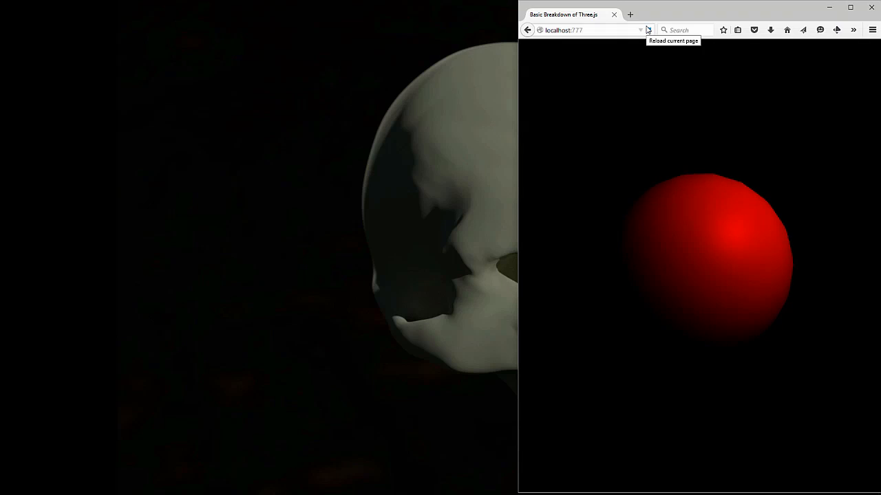
{"action": "mouse_move", "coordinate": [772, 211]}
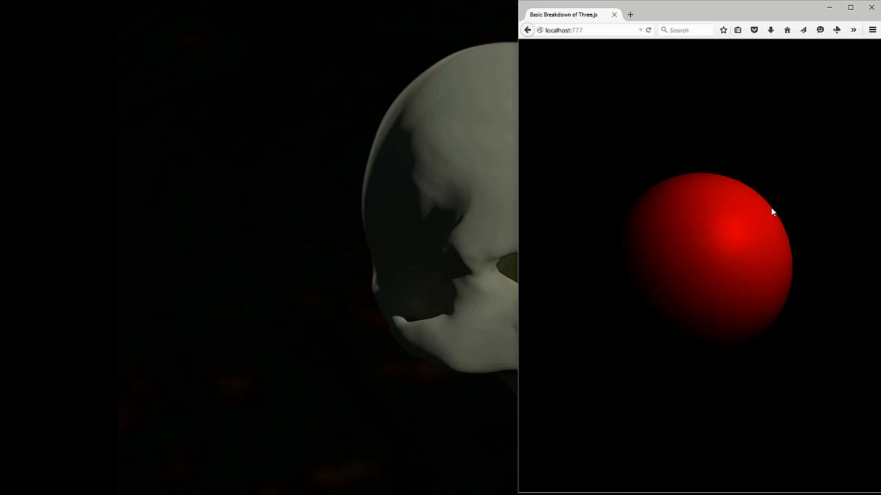